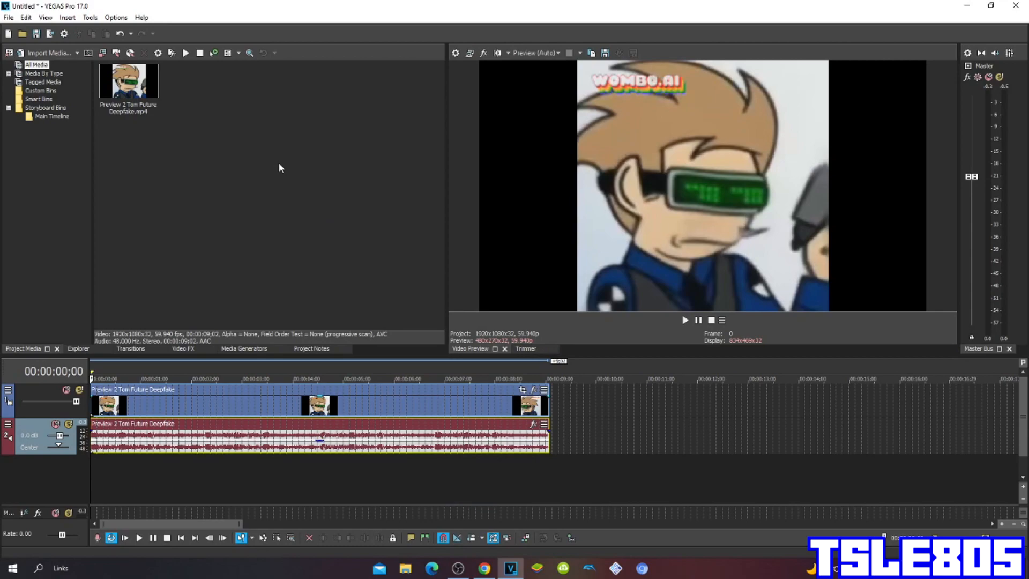
{"action": "mouse_move", "coordinate": [227, 152]}
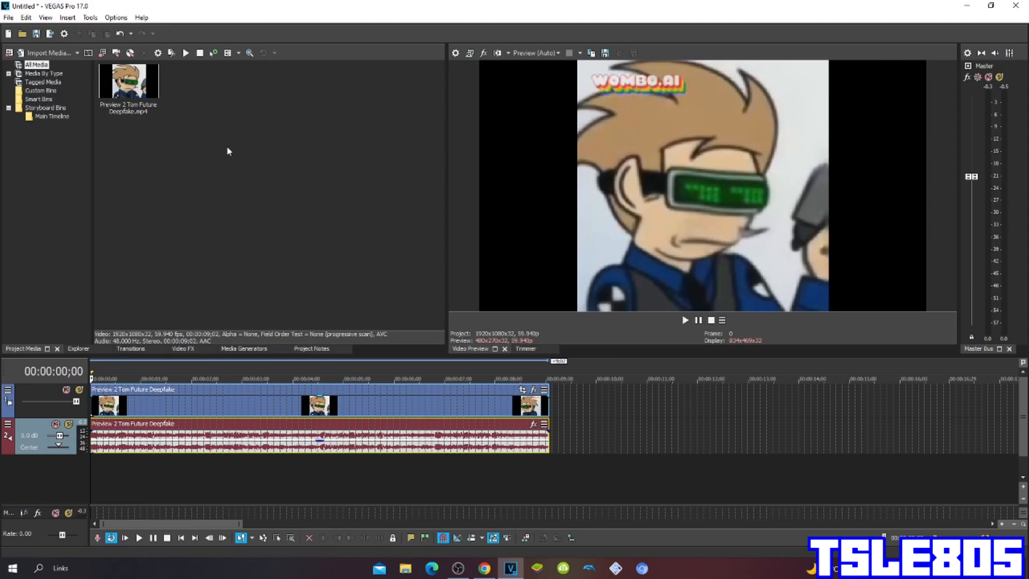
Apply the Invert effect's (Default) preset from Video FX onto the video event
{"action": "left_click_drag", "start_coordinate": [155, 61], "coordinate": [227, 150]}
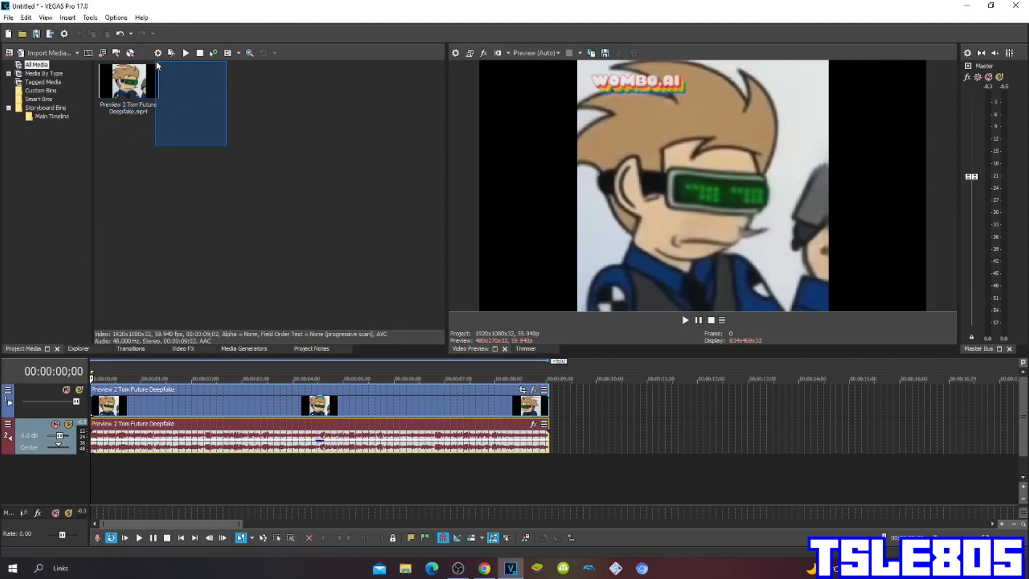
{"action": "left_click", "coordinate": [207, 98]}
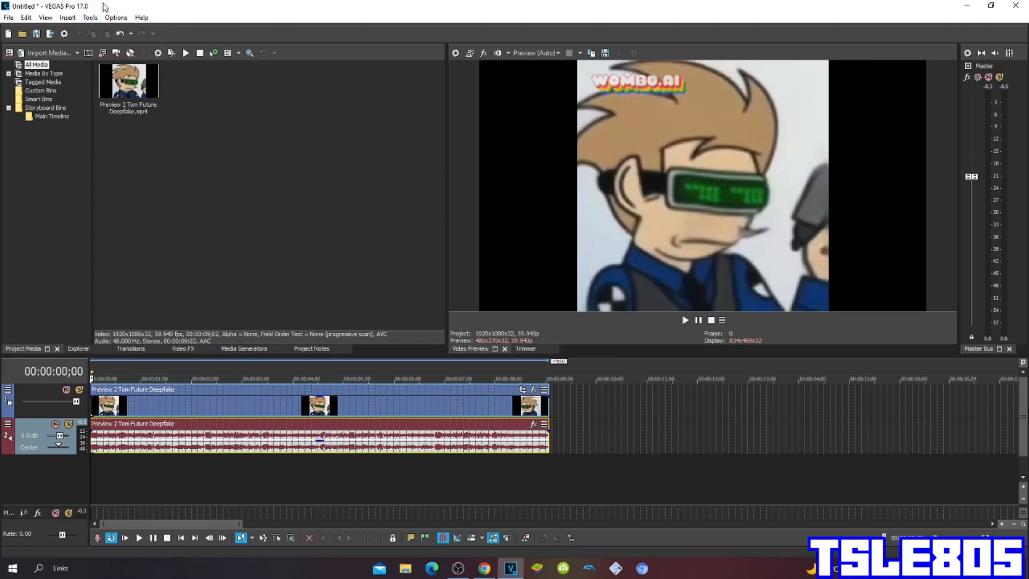
{"action": "mouse_move", "coordinate": [185, 356]}
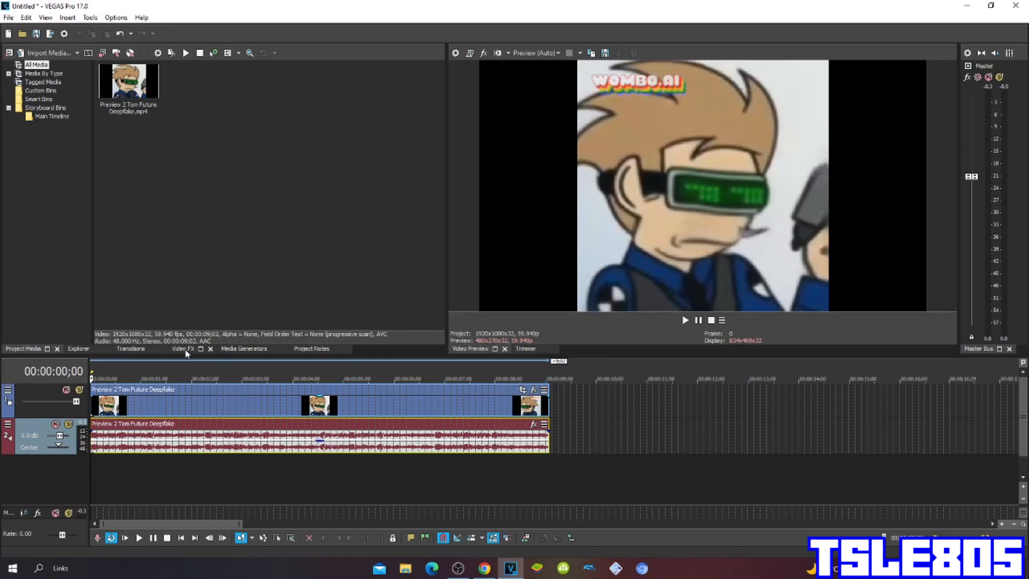
{"action": "left_click", "coordinate": [182, 349]}
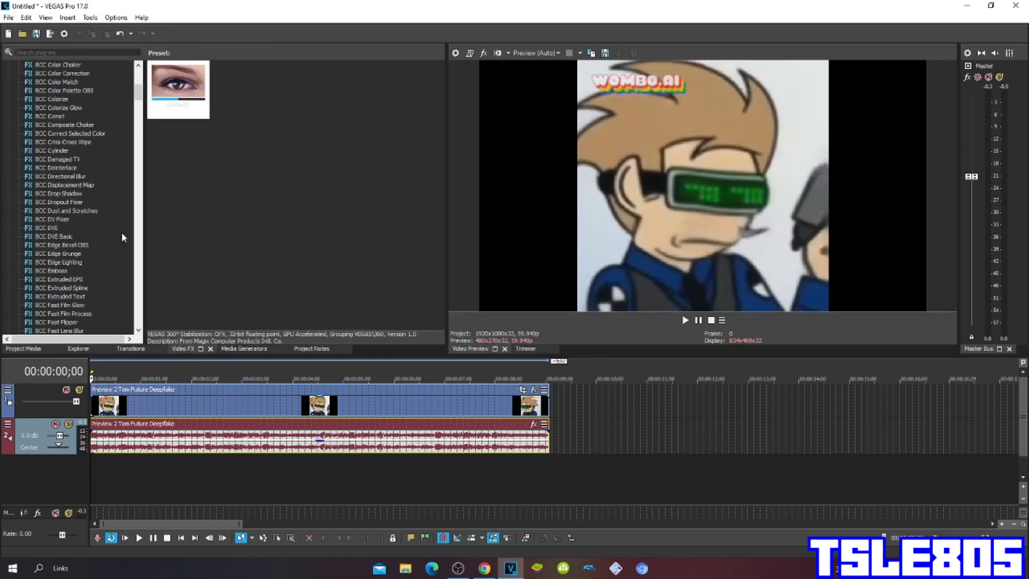
{"action": "scroll", "scroll_direction": "down", "scroll_amount": 3}
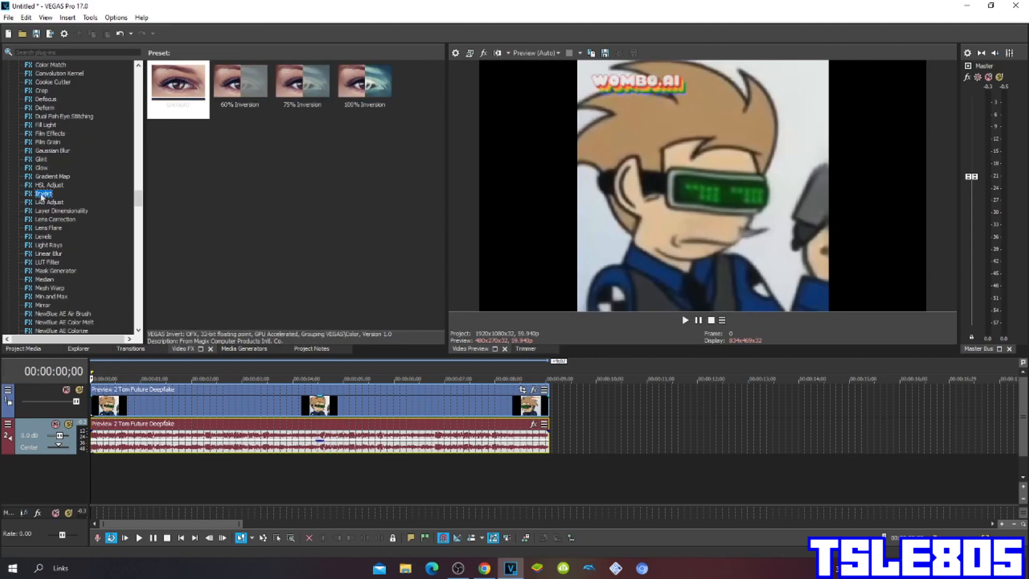
{"action": "left_click", "coordinate": [42, 194]}
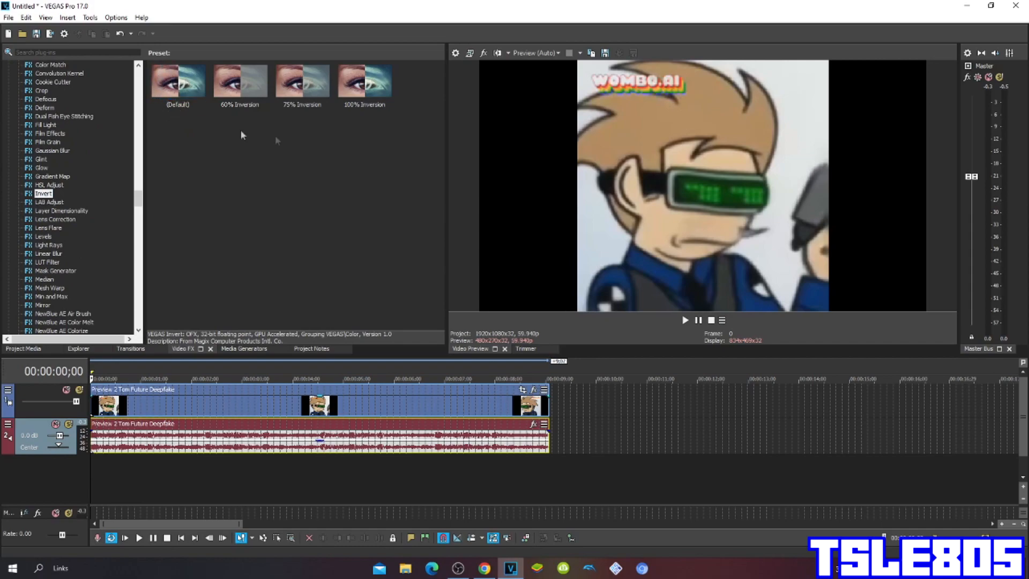
{"action": "left_click", "coordinate": [177, 80]}
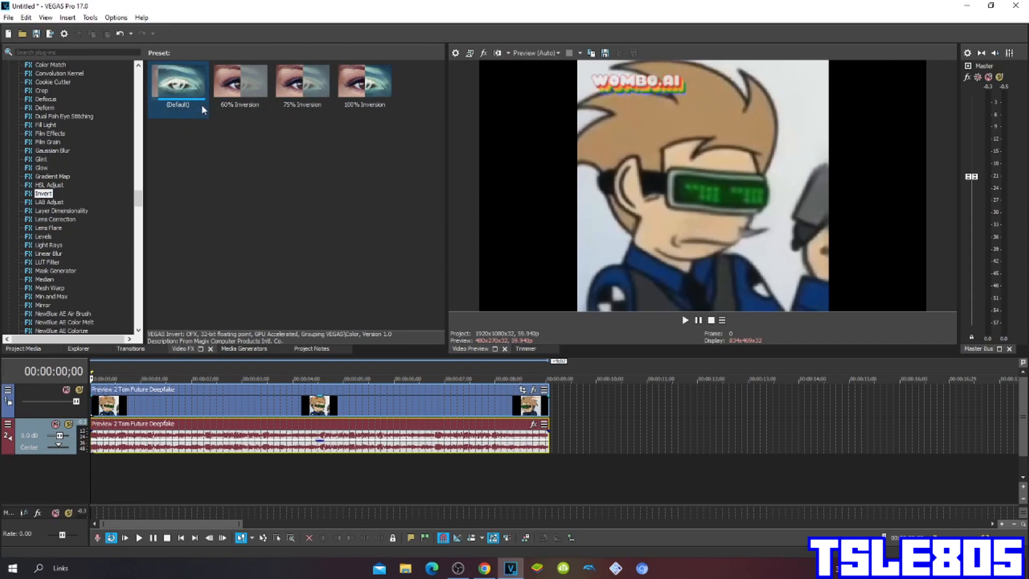
{"action": "left_click", "coordinate": [178, 80]}
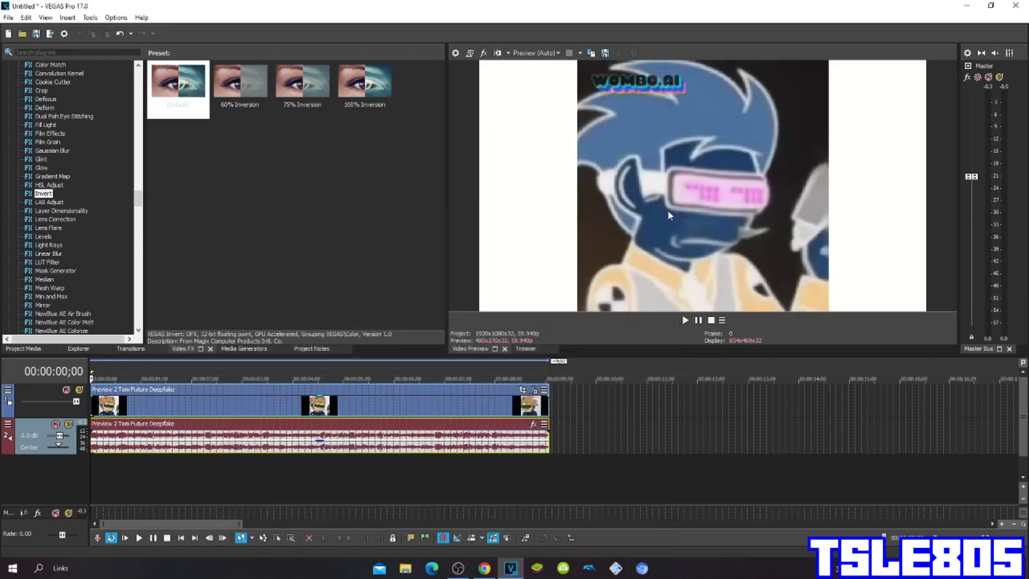
Add HSL Adjust with a green hue preset to the clip, then bring up Pan/Crop
{"action": "left_click", "coordinate": [50, 184]}
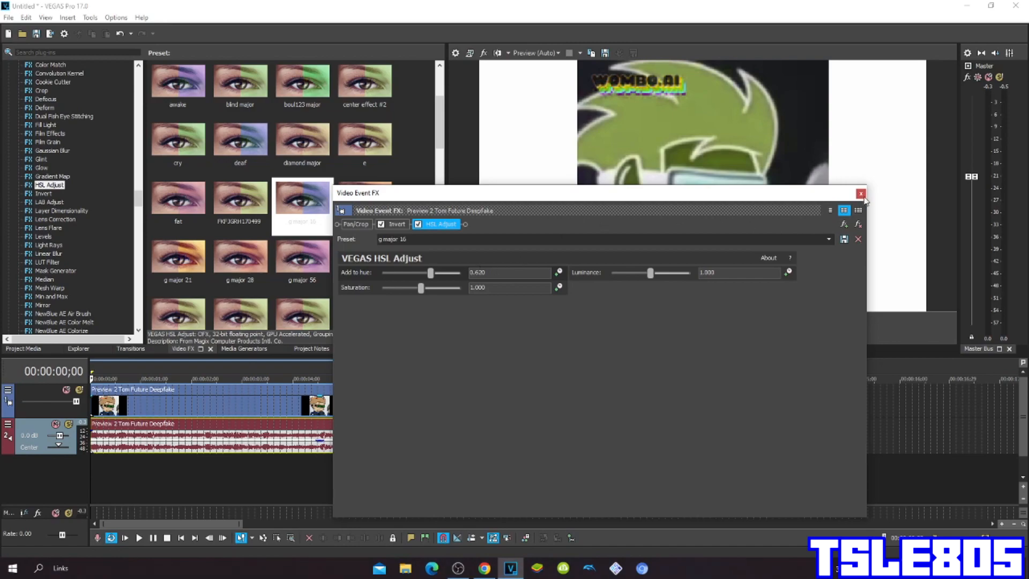
{"action": "left_click", "coordinate": [861, 194]}
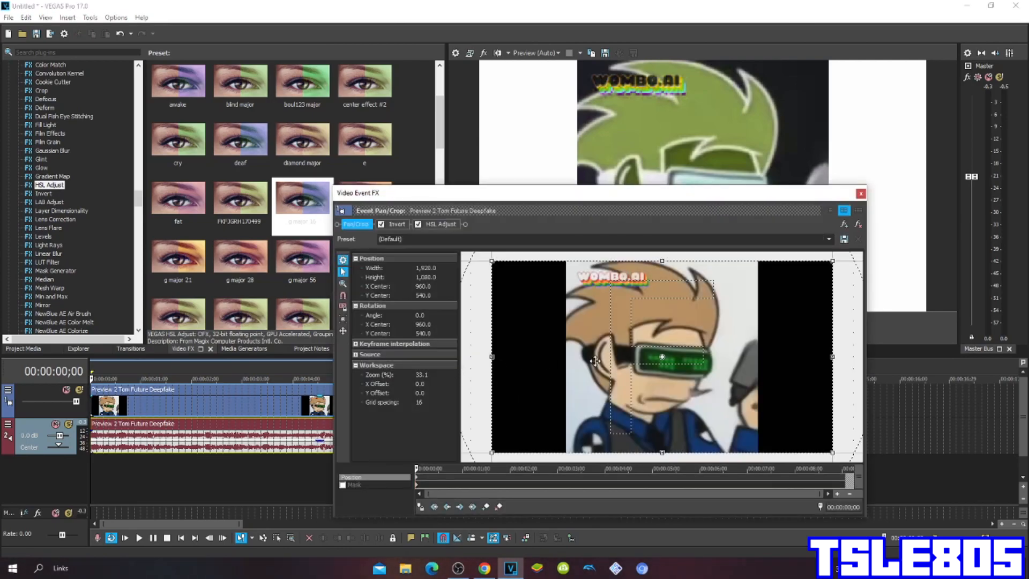
Flip the clip horizontally in Pan/Crop and close the Video Event FX window
{"action": "right_click", "coordinate": [598, 361]}
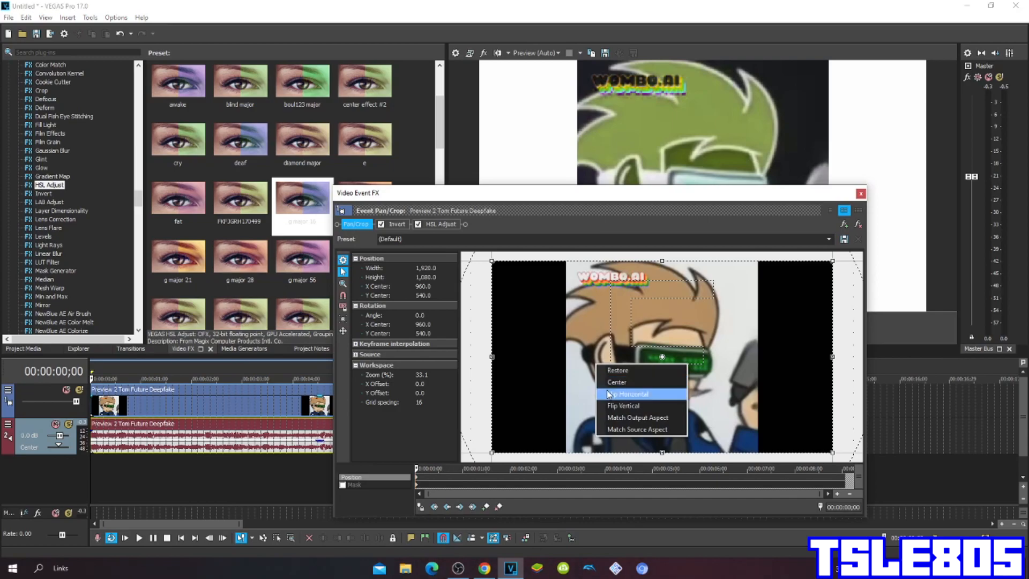
{"action": "left_click", "coordinate": [629, 394]}
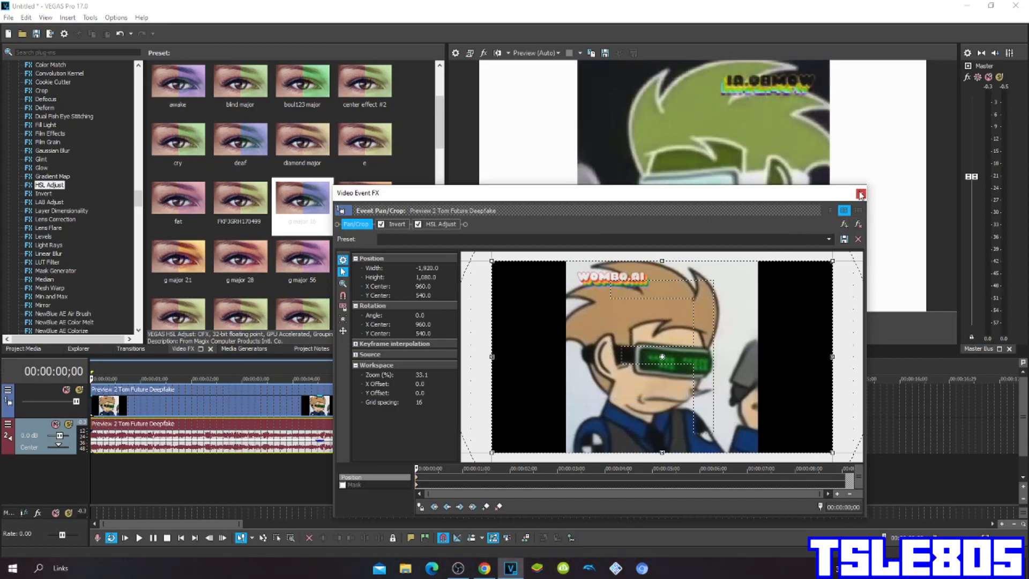
{"action": "left_click", "coordinate": [861, 193]}
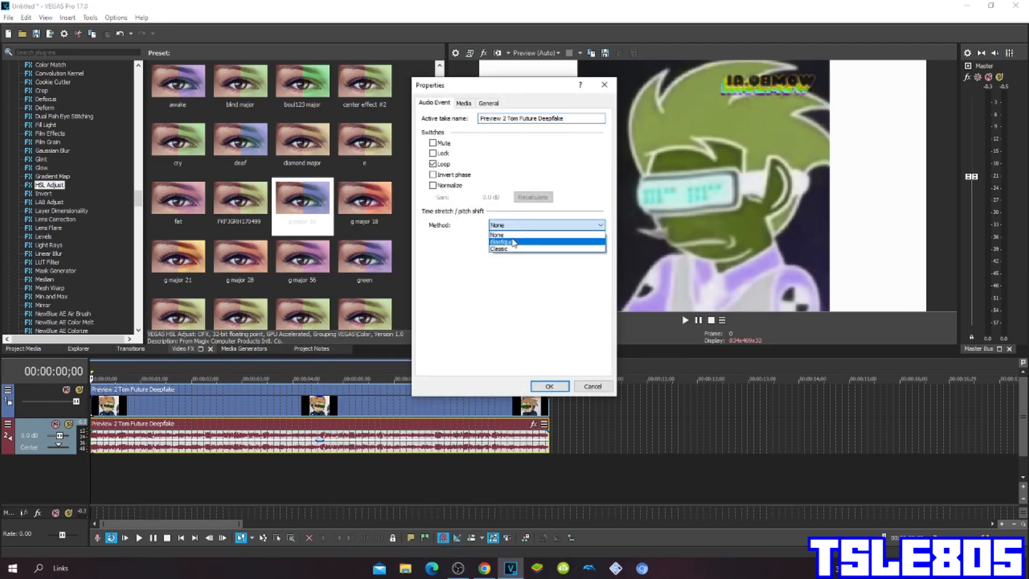
Set the audio event's time stretch method to elastique with Pro attributes and confirm
{"action": "left_click", "coordinate": [500, 242]}
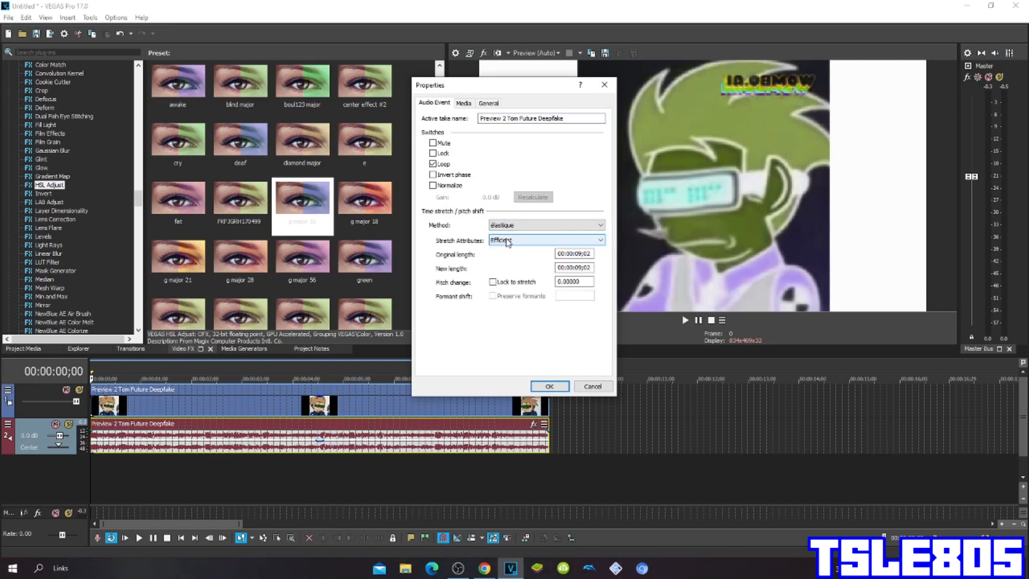
{"action": "left_click", "coordinate": [546, 239]}
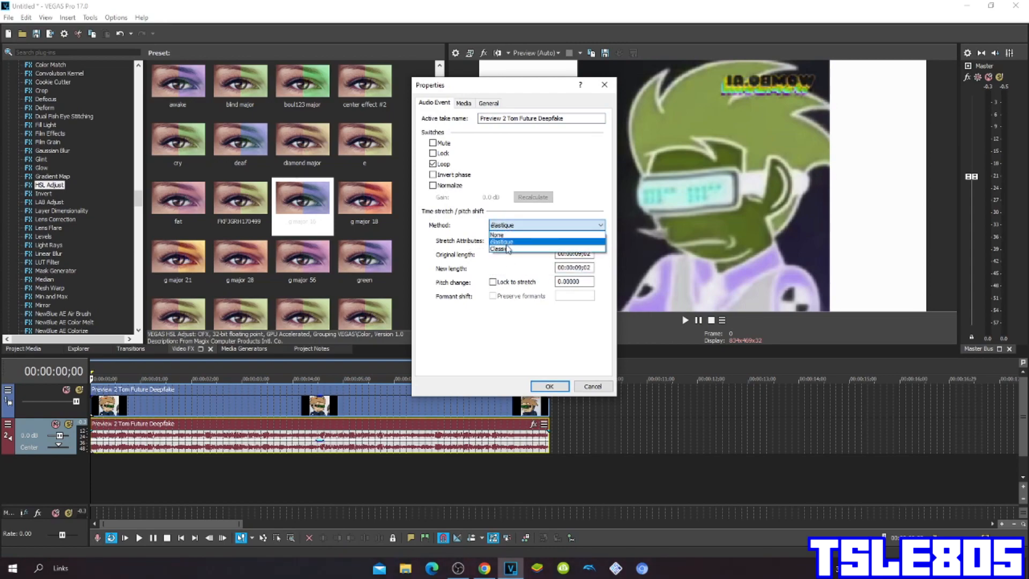
{"action": "left_click", "coordinate": [501, 250]}
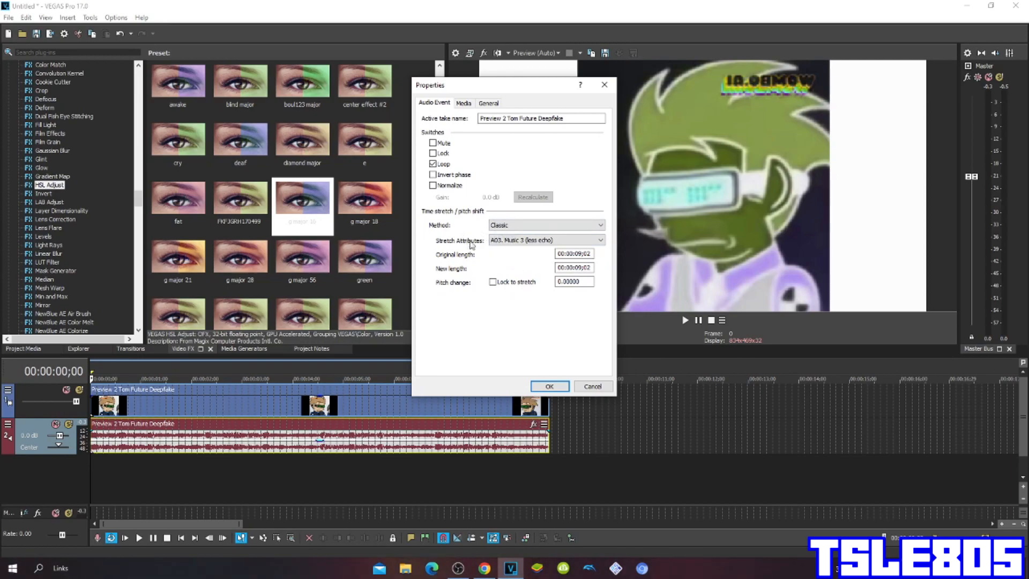
{"action": "left_click", "coordinate": [546, 239]}
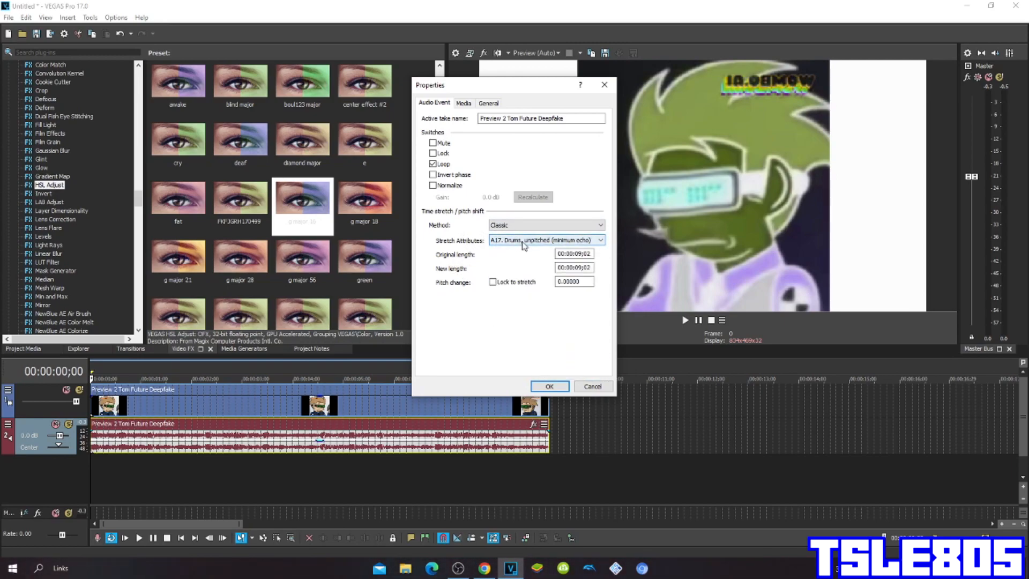
{"action": "left_click", "coordinate": [545, 224]}
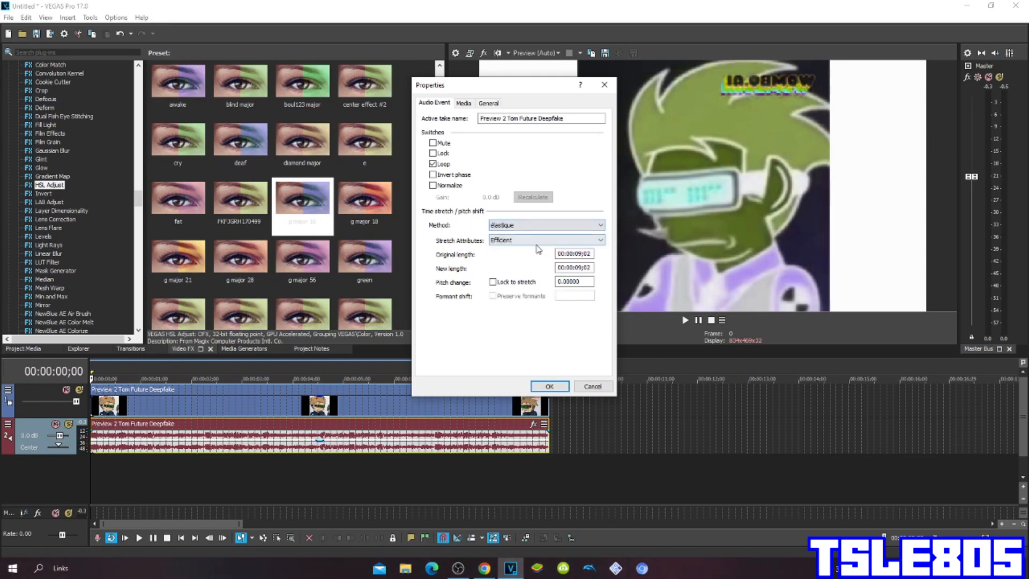
{"action": "left_click", "coordinate": [545, 240]}
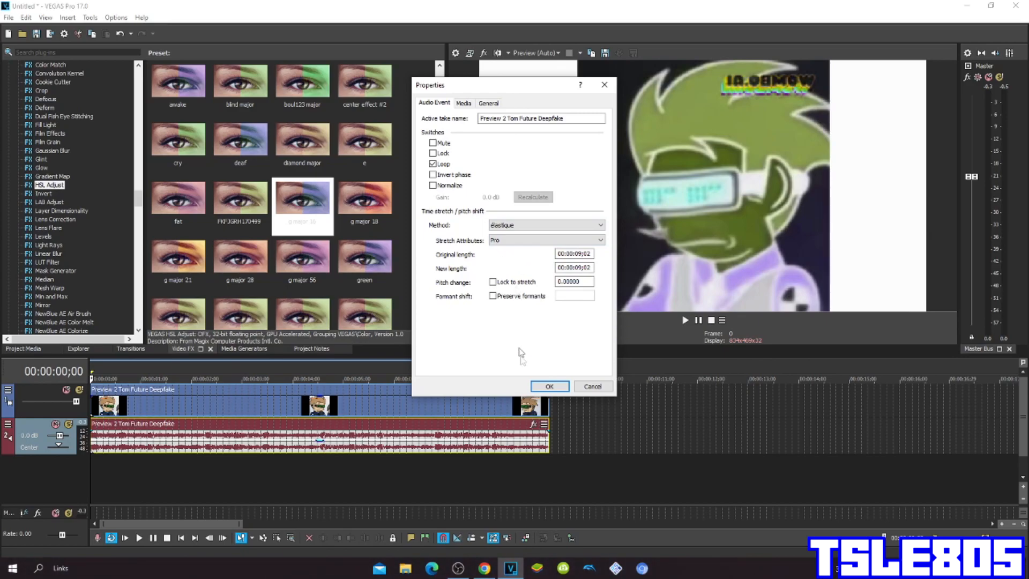
{"action": "left_click", "coordinate": [549, 386]}
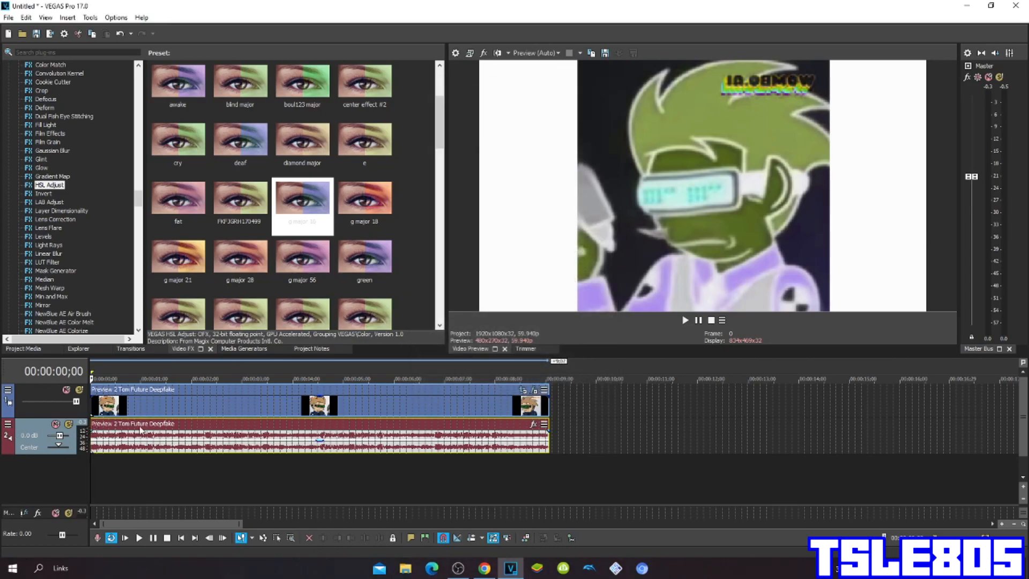
Duplicate the audio track and play the project through to the end
{"action": "right_click", "coordinate": [318, 440]}
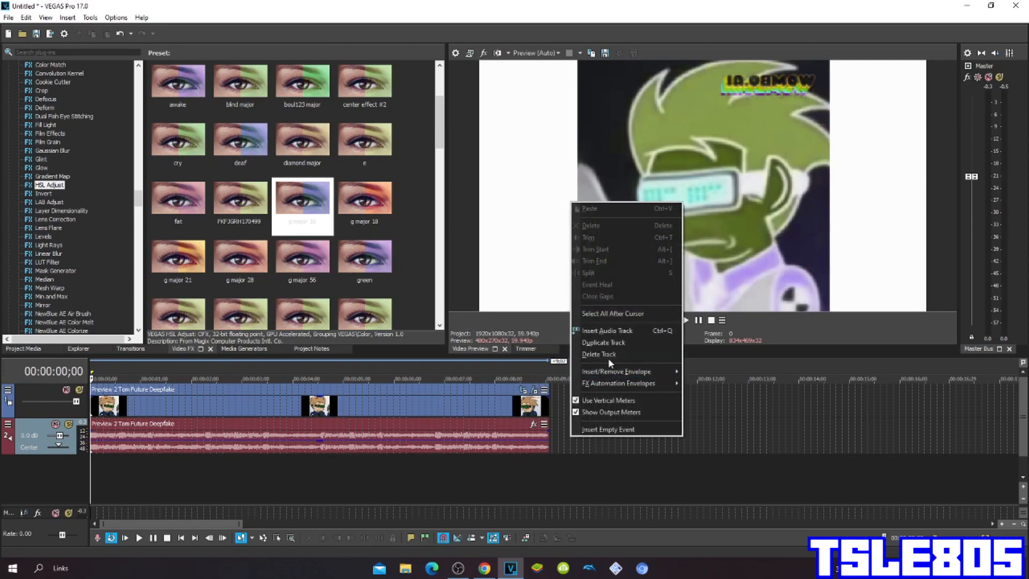
{"action": "left_click", "coordinate": [603, 342]}
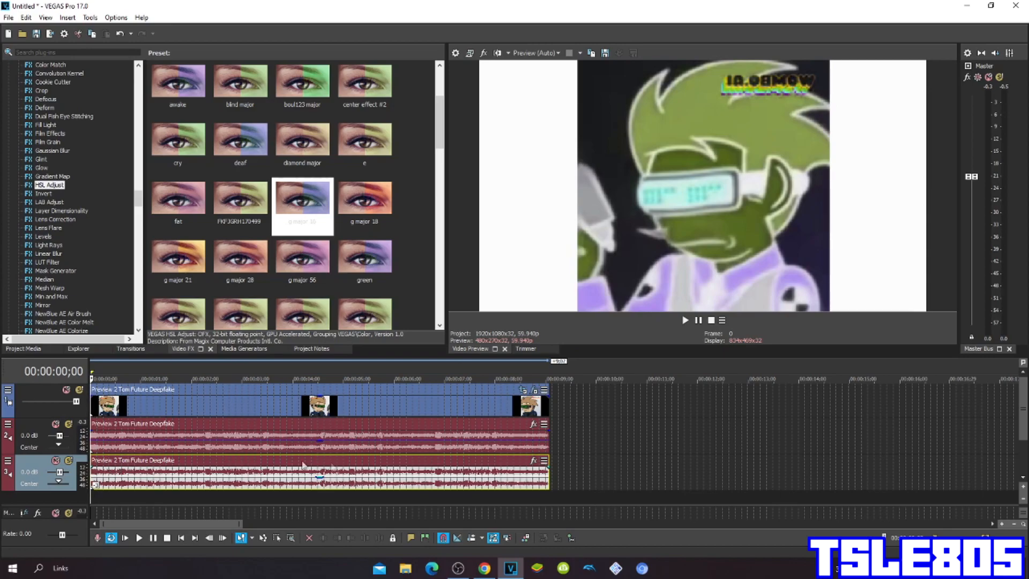
{"action": "left_click", "coordinate": [138, 537]}
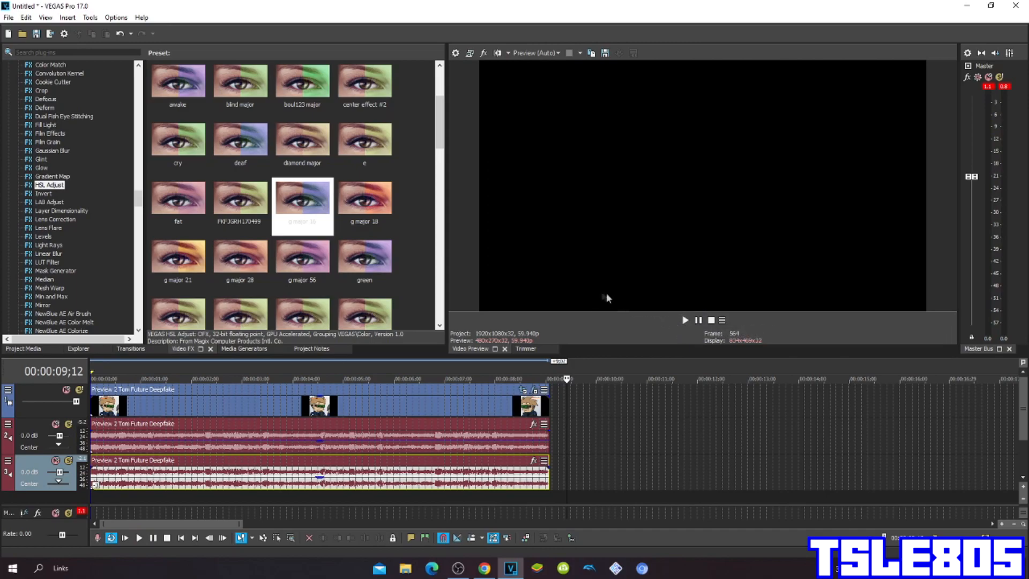
{"action": "mouse_move", "coordinate": [585, 289]}
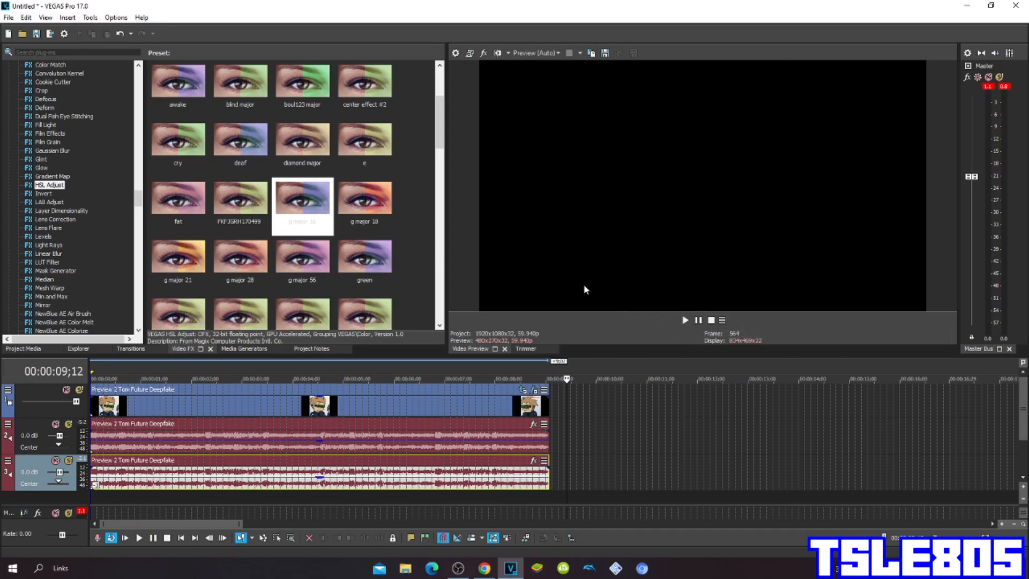
{"action": "mouse_move", "coordinate": [407, 521]}
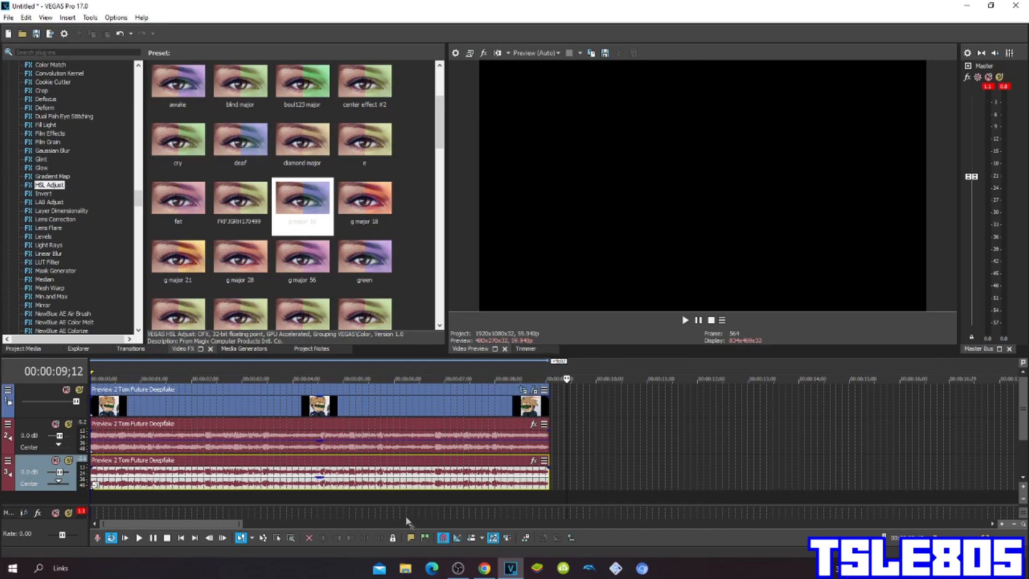